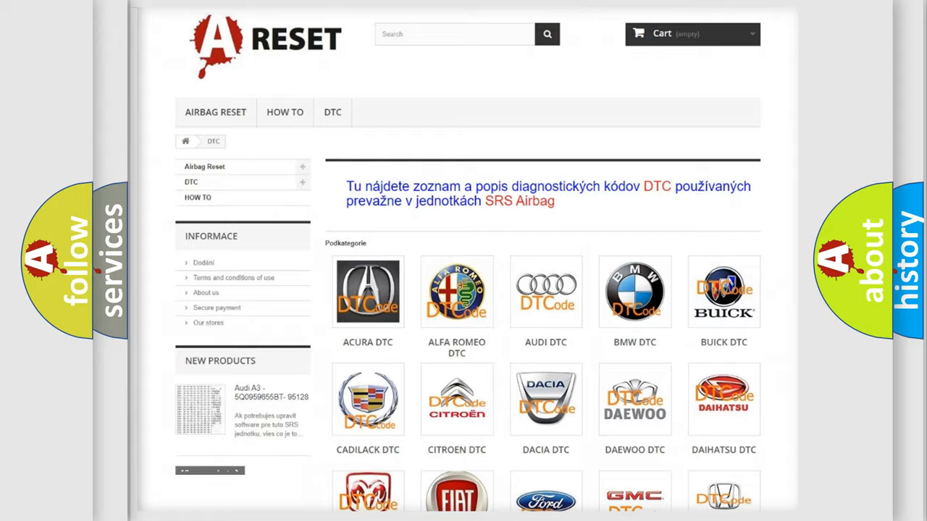
- Reveal the cause of Chrysler C15BB13: PCM programmed with incorrect software, circuit open
scroll(down, 3)
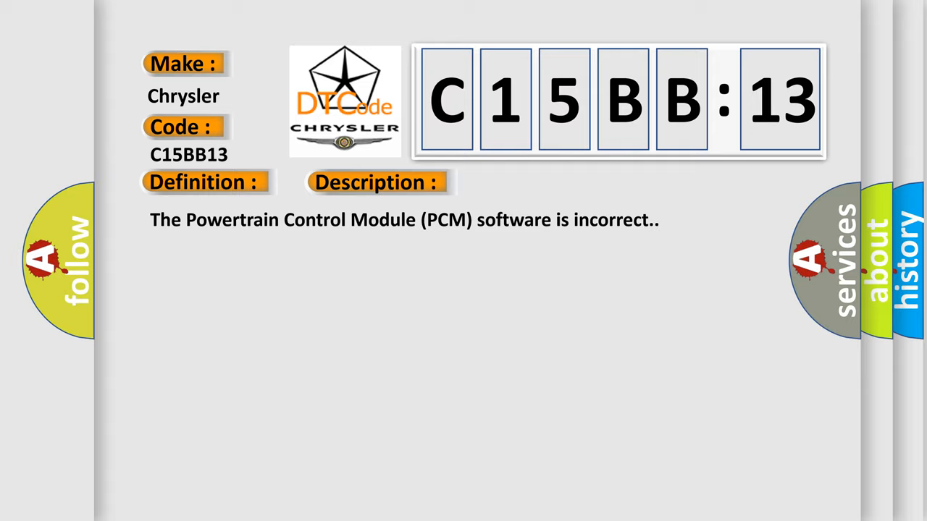
click(532, 182)
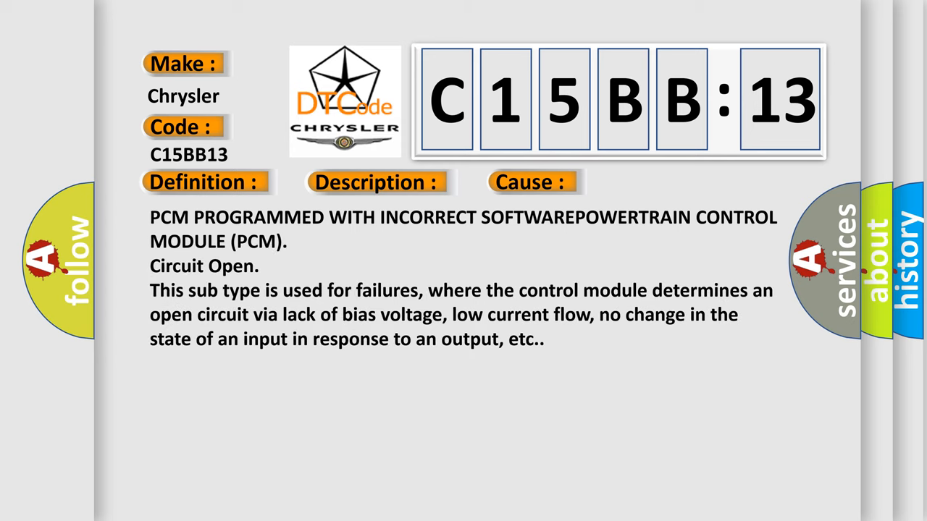